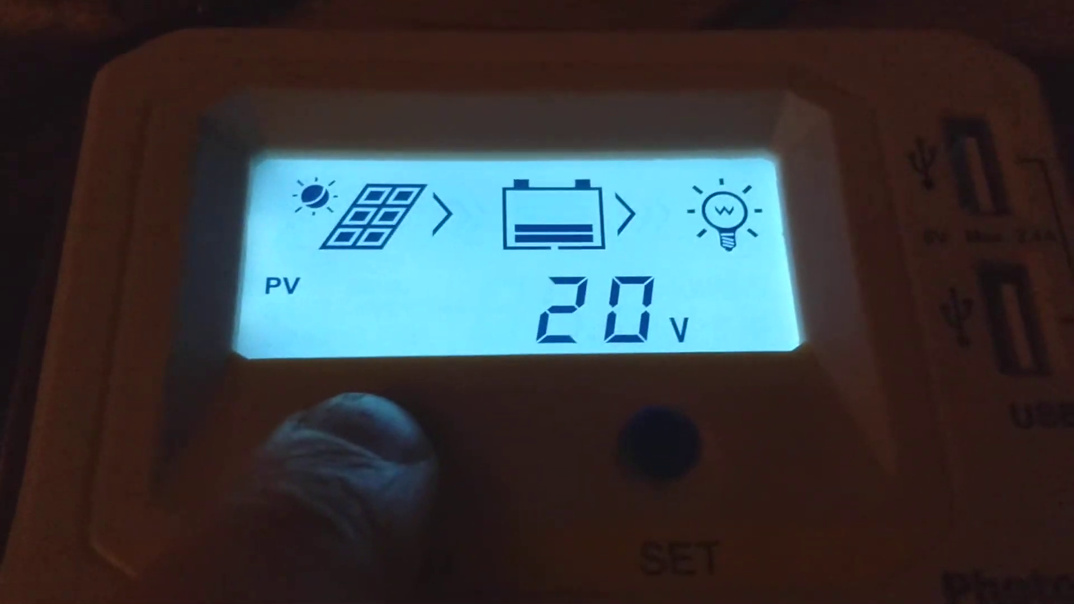
click(633, 442)
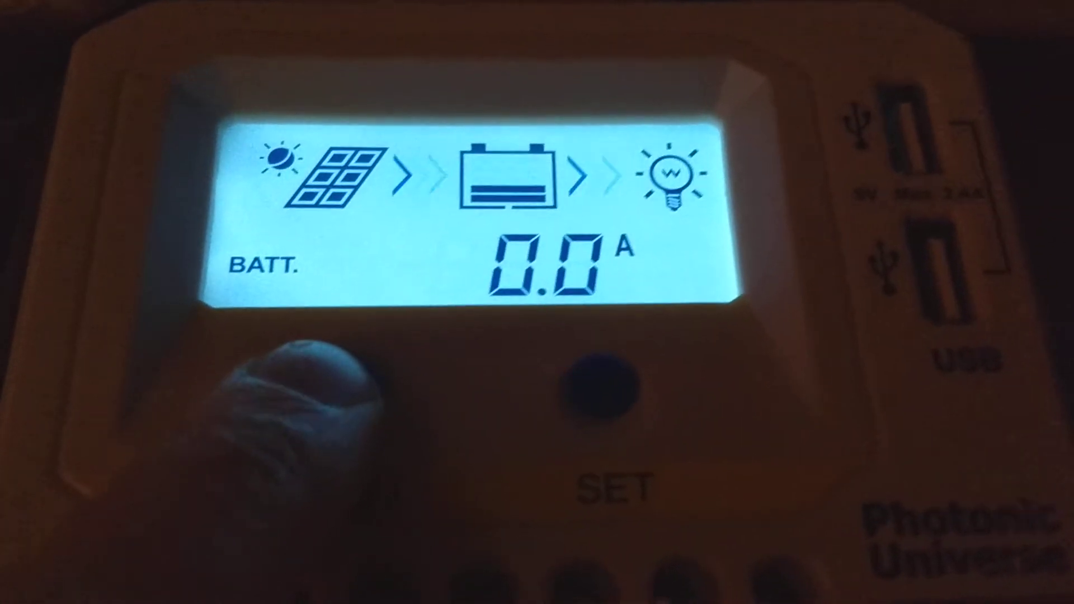
click(602, 387)
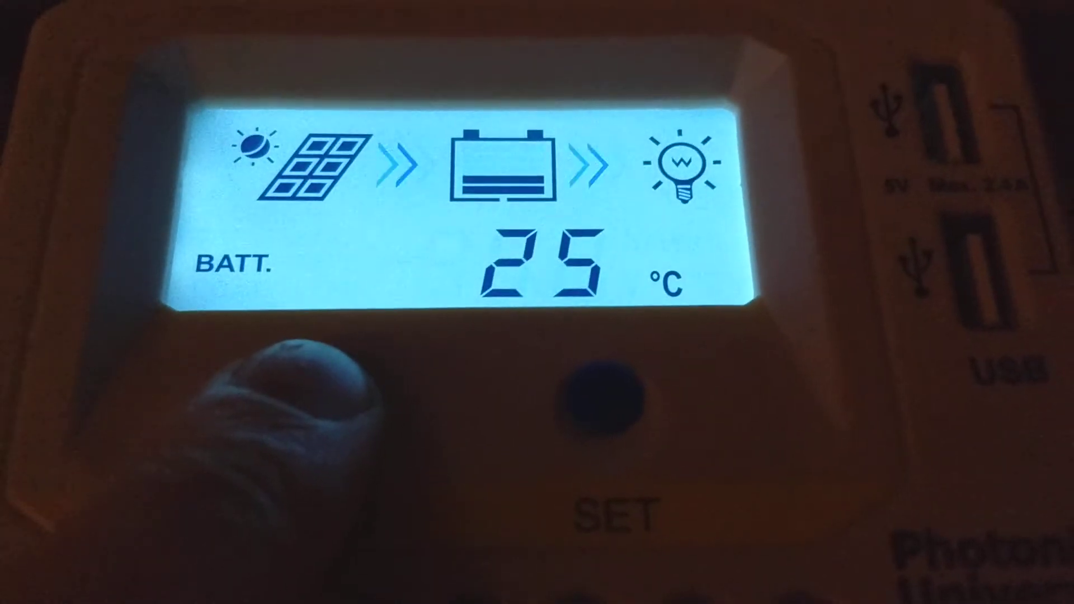